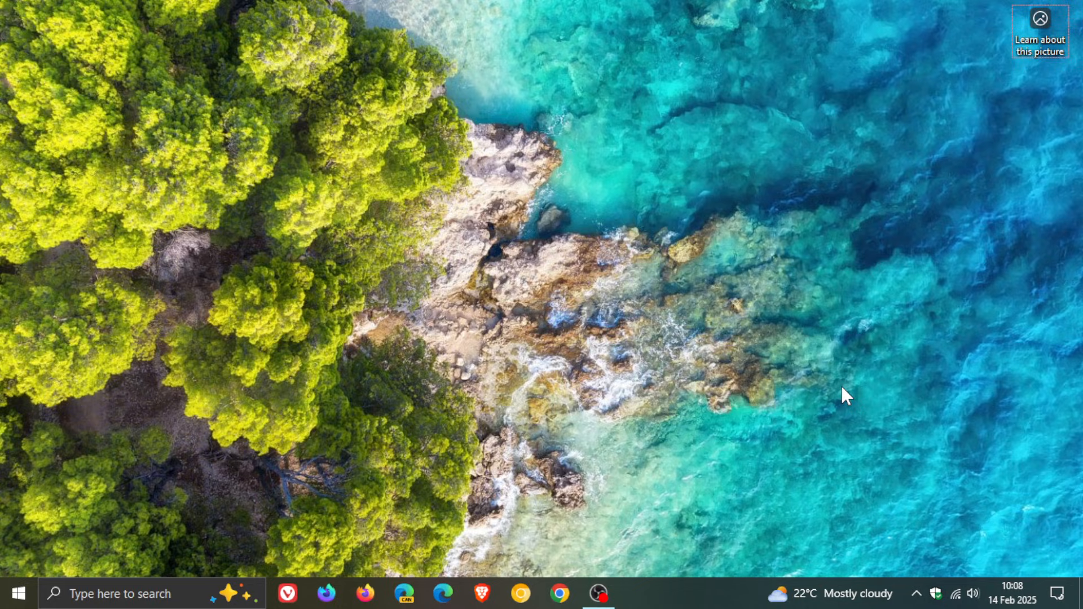
pyautogui.moveTo(1014, 593)
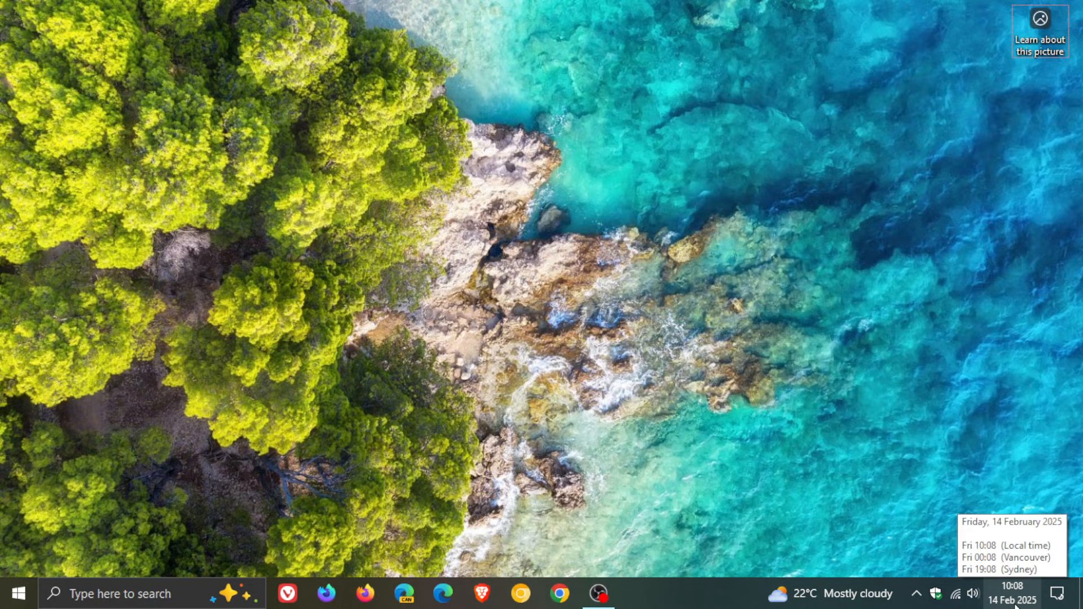
# Show the taskbar calendar flyout with February 2025 and the Vancouver and Sydney clocks.
pyautogui.click(1012, 593)
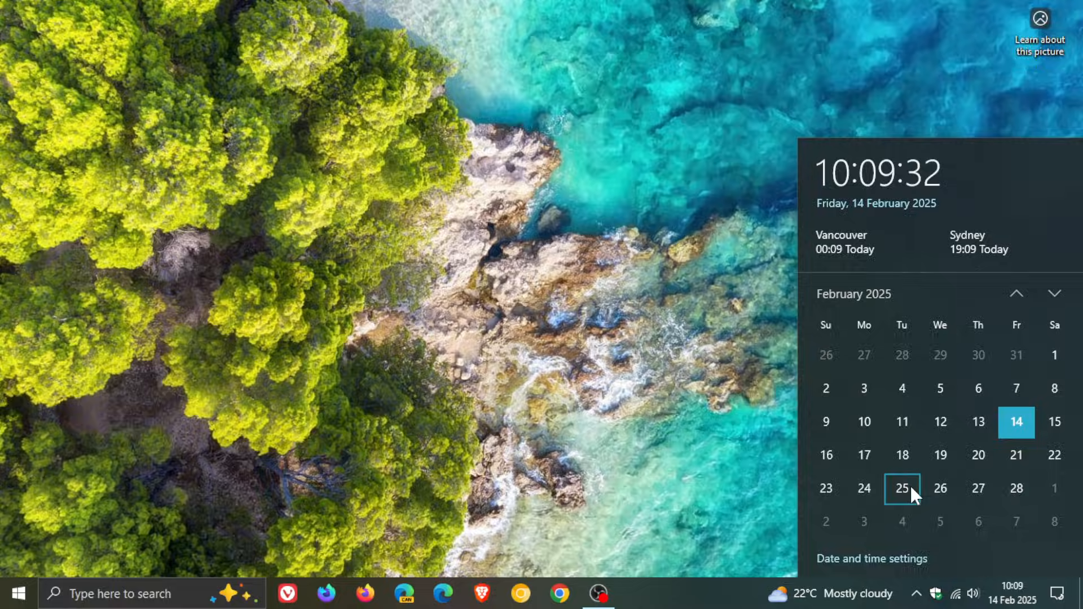
# Dismiss the calendar flyout to return to the plain desktop.
pyautogui.click(598, 263)
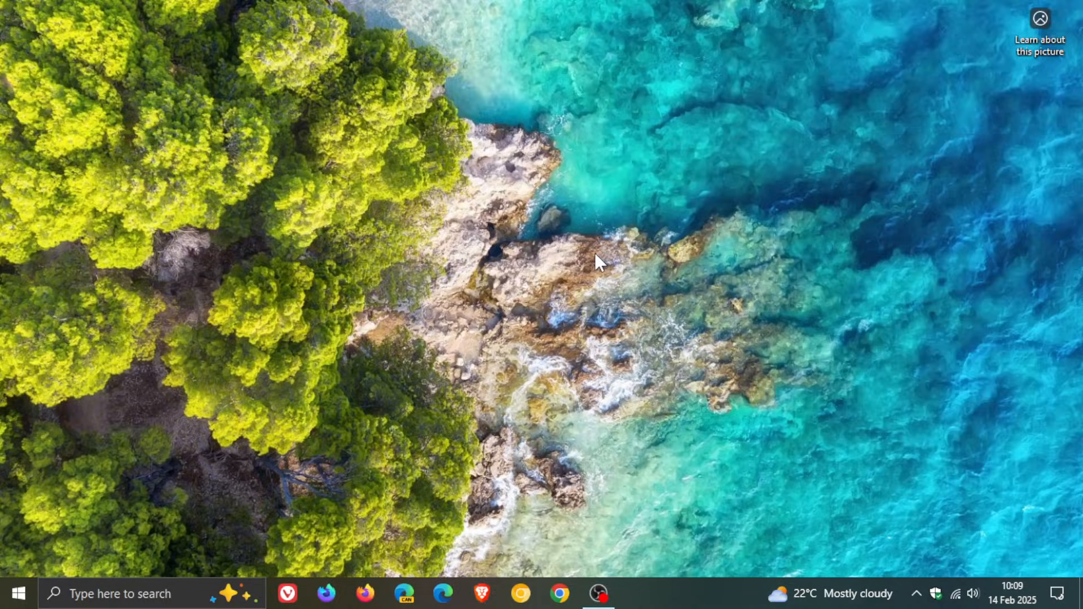
pyautogui.moveTo(609, 267)
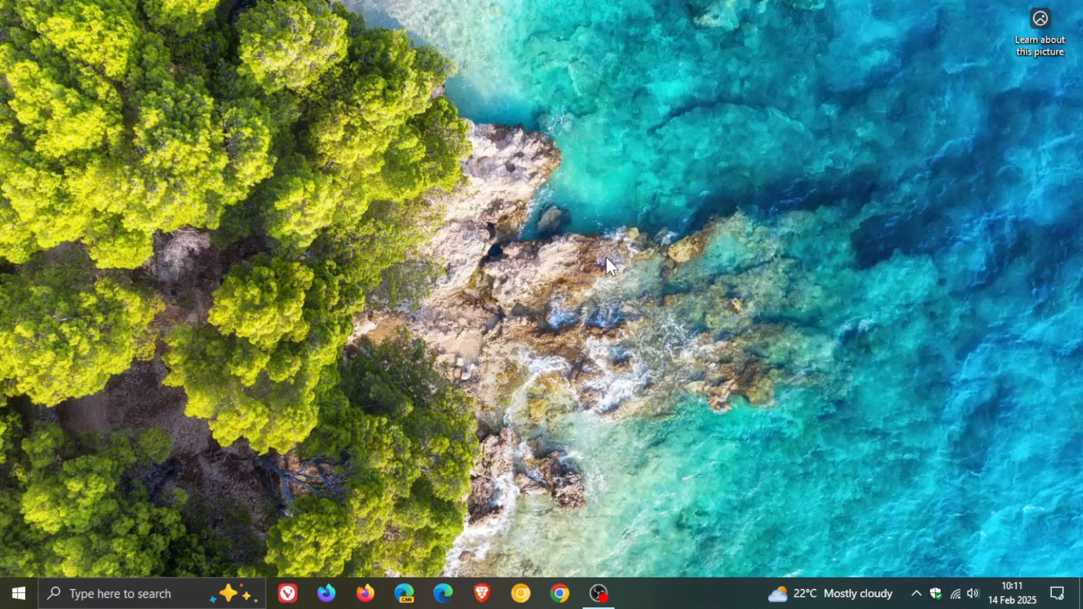
pyautogui.moveTo(582, 211)
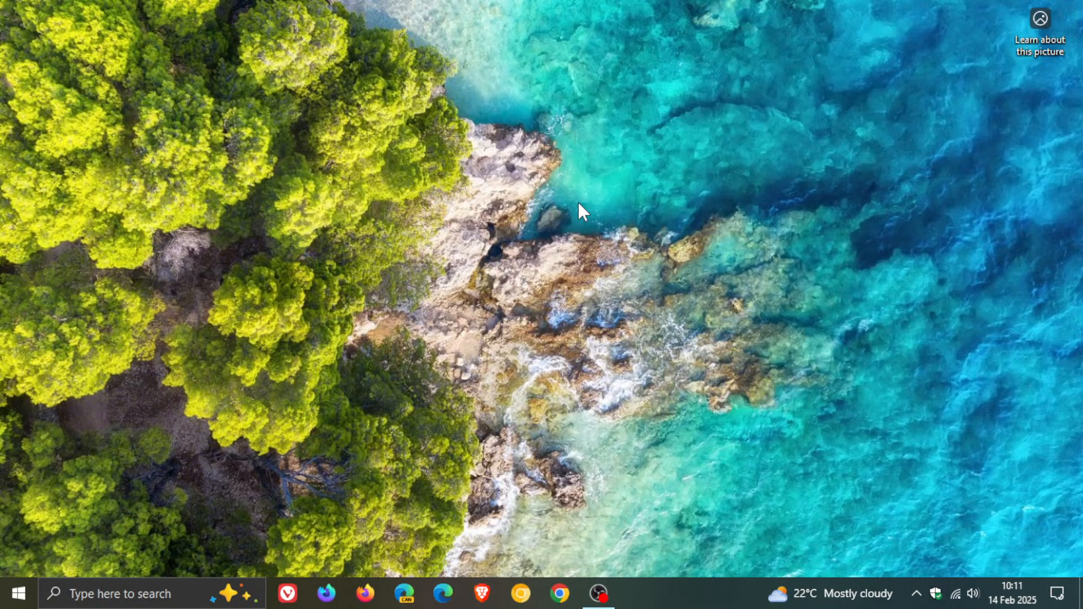
pyautogui.moveTo(598, 594)
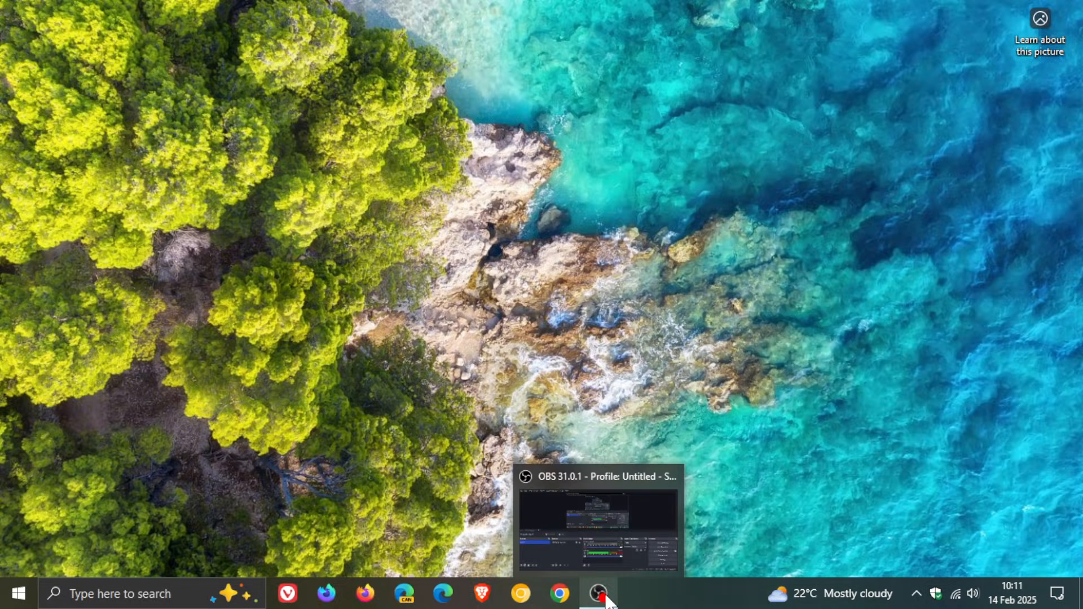
pyautogui.moveTo(722, 331)
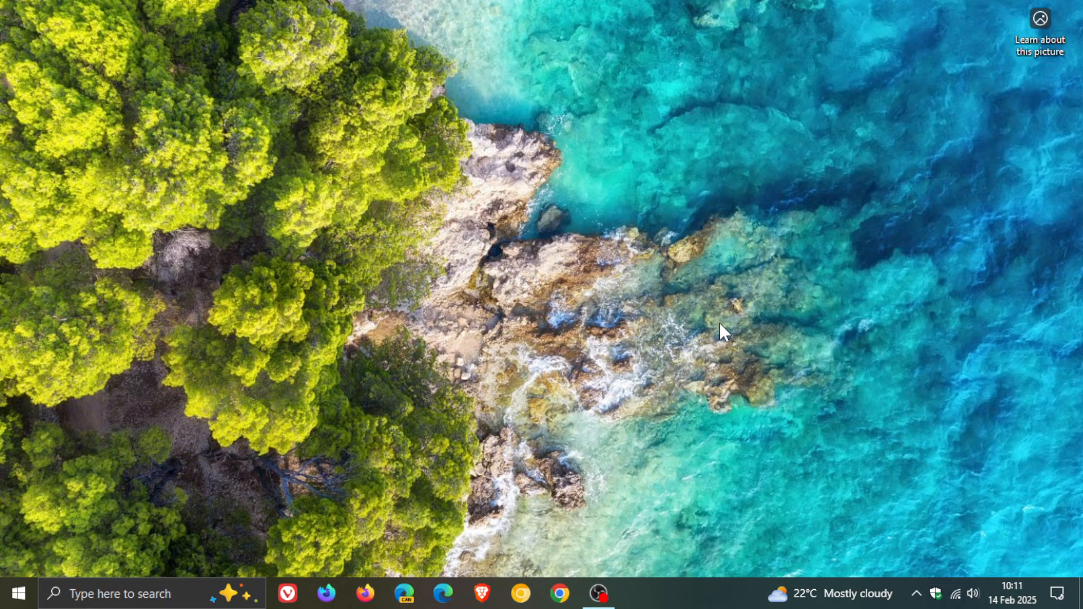
pyautogui.moveTo(677, 250)
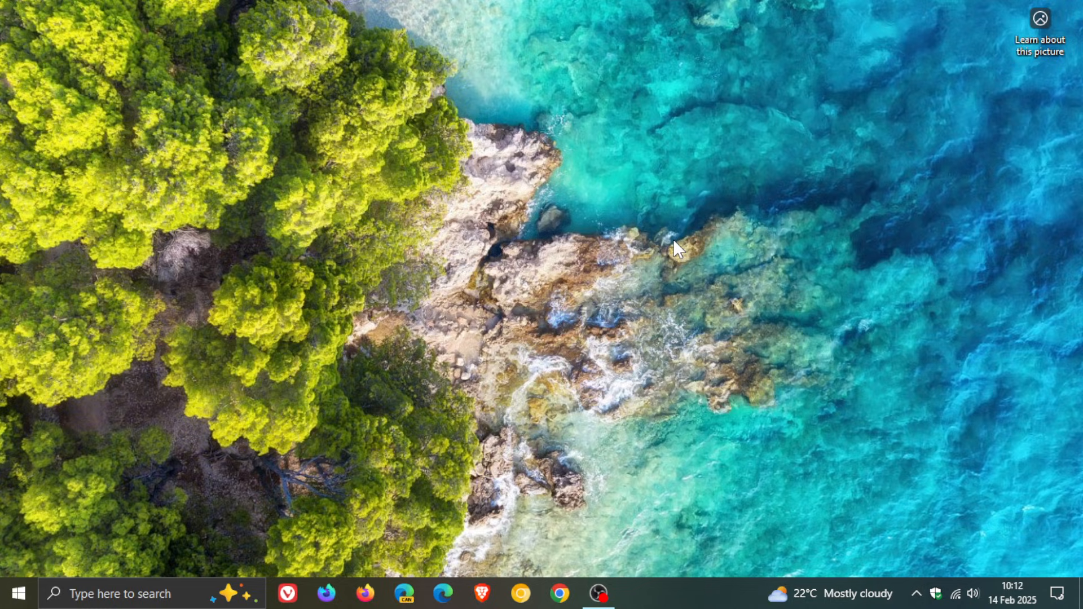
# Reach the Ease of Access Narrator page in Settings via Start, with Narrator shown off.
pyautogui.click(18, 593)
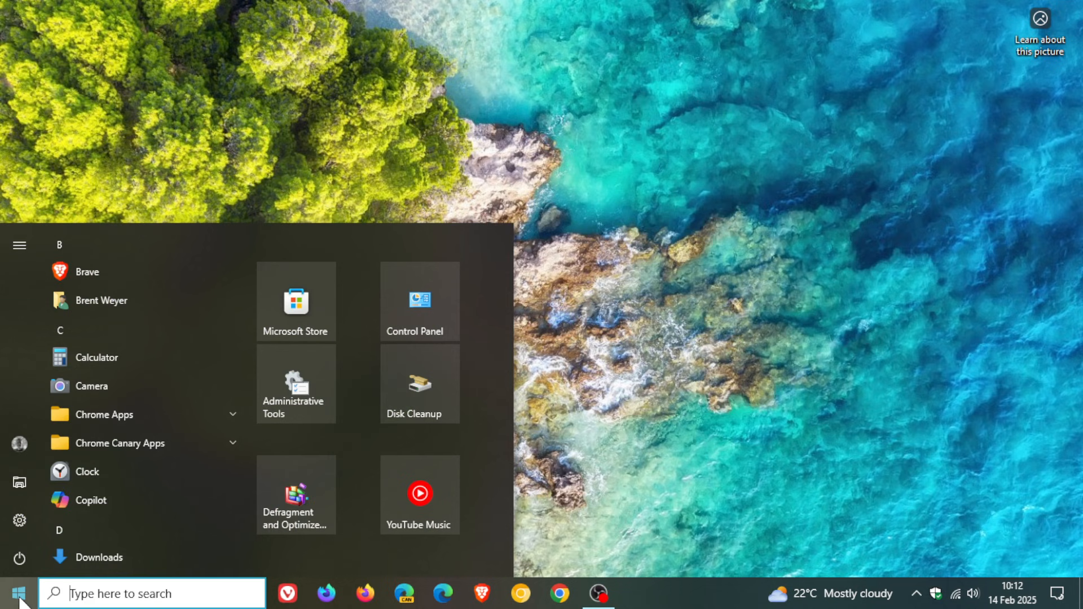
pyautogui.click(19, 520)
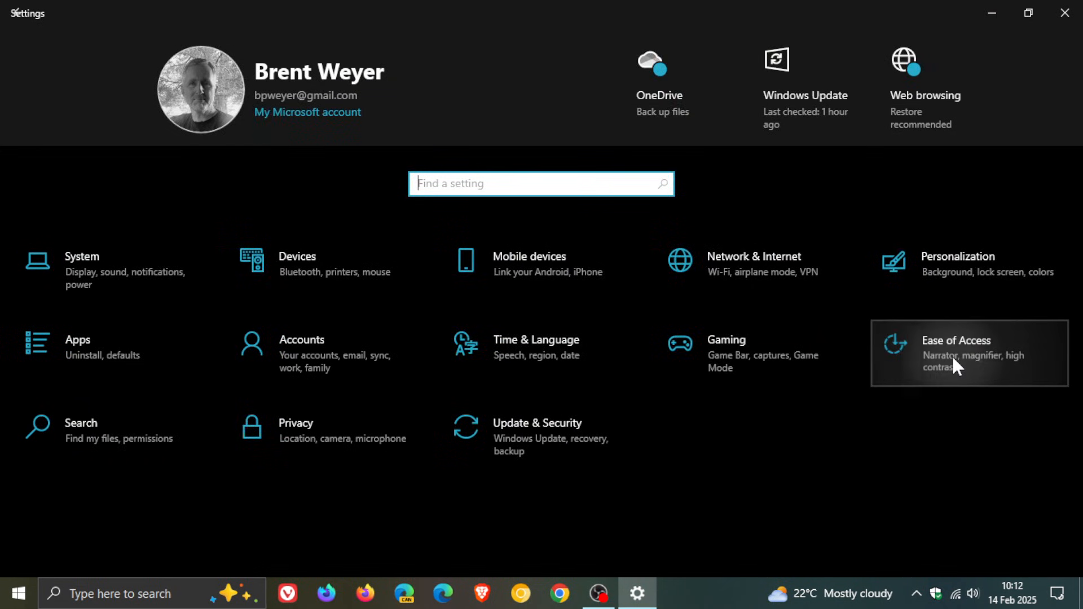
pyautogui.click(956, 340)
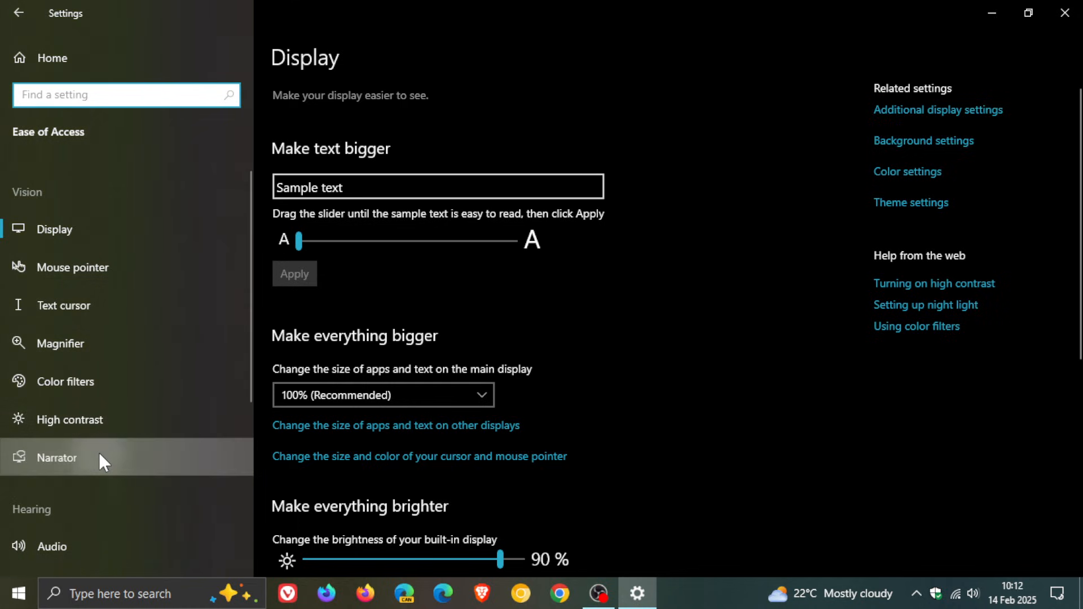
pyautogui.click(57, 456)
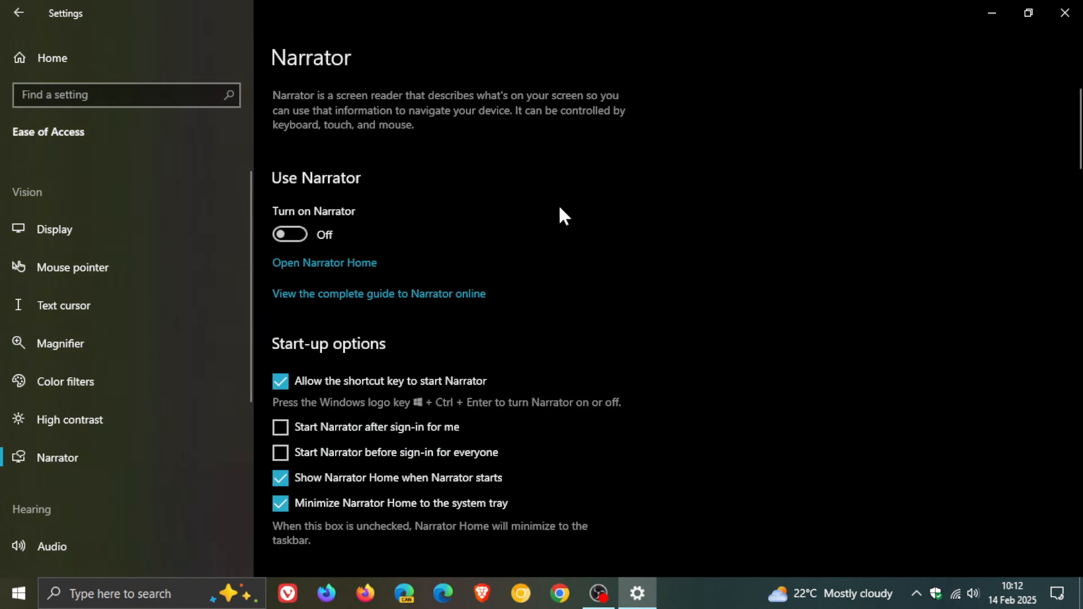
pyautogui.moveTo(558, 163)
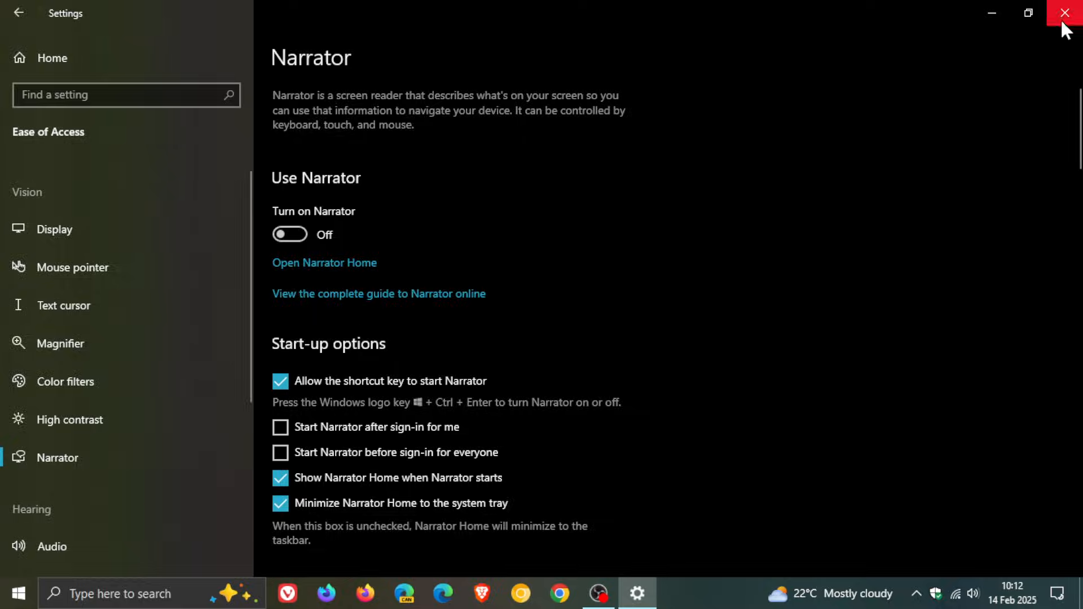
# Close the Settings window, leaving Narrator off and the desktop showing.
pyautogui.click(1066, 13)
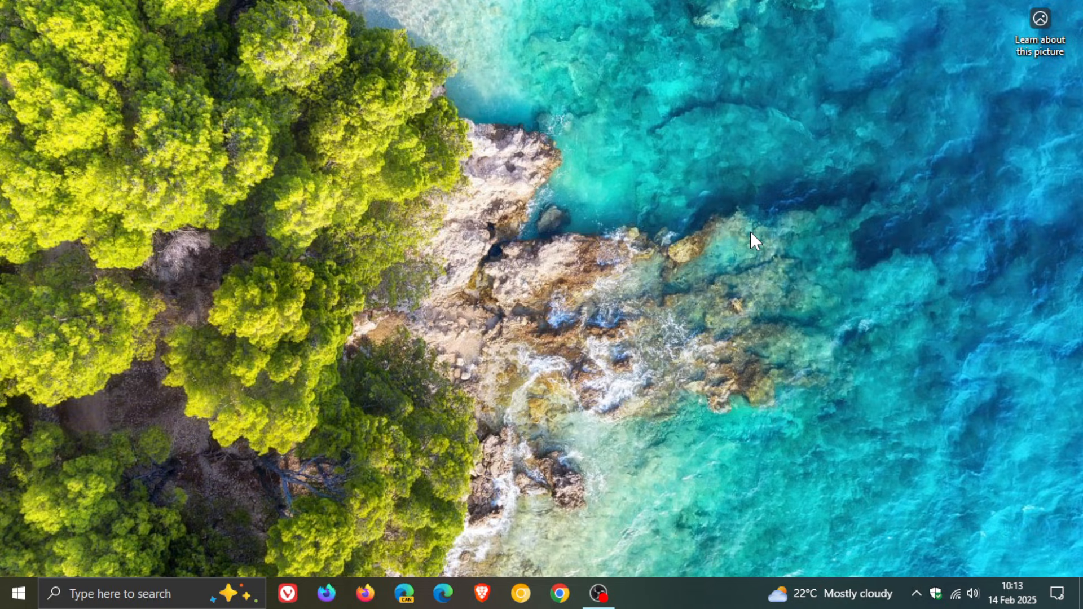
pyautogui.moveTo(728, 369)
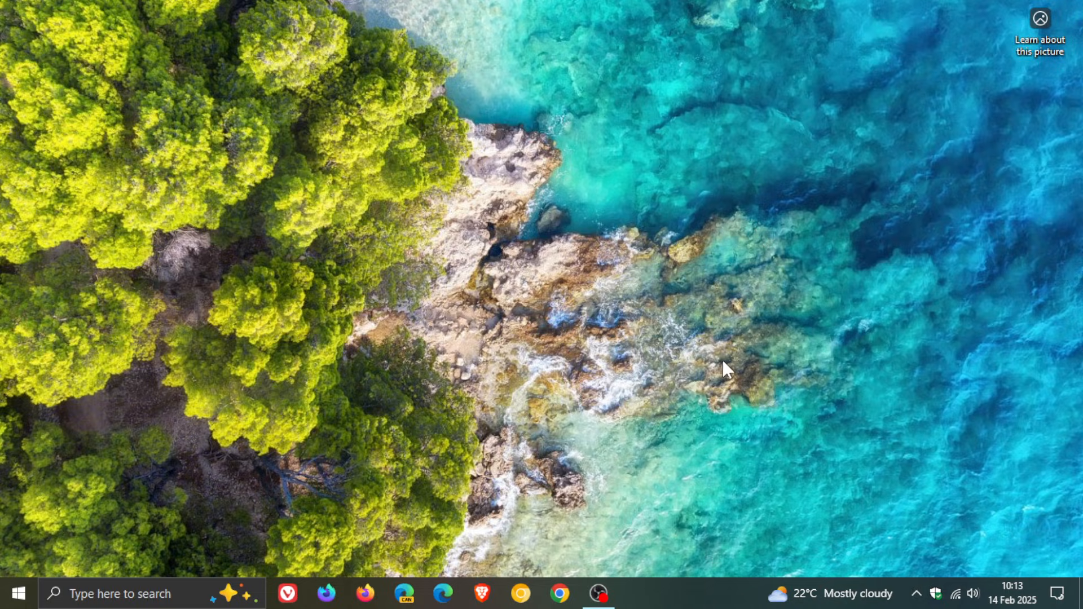
pyautogui.moveTo(720, 366)
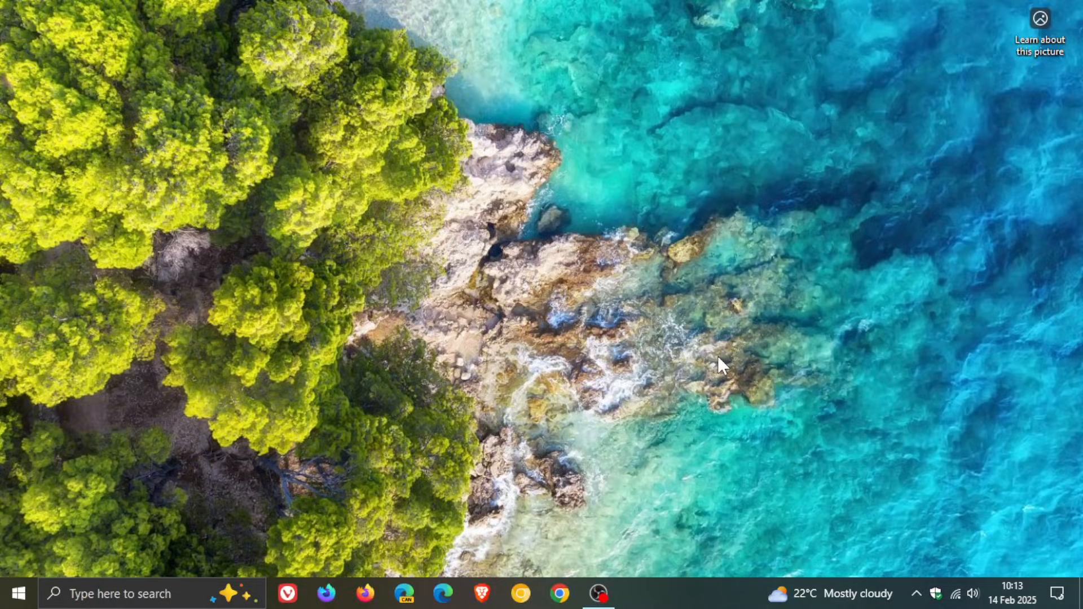
pyautogui.moveTo(642, 331)
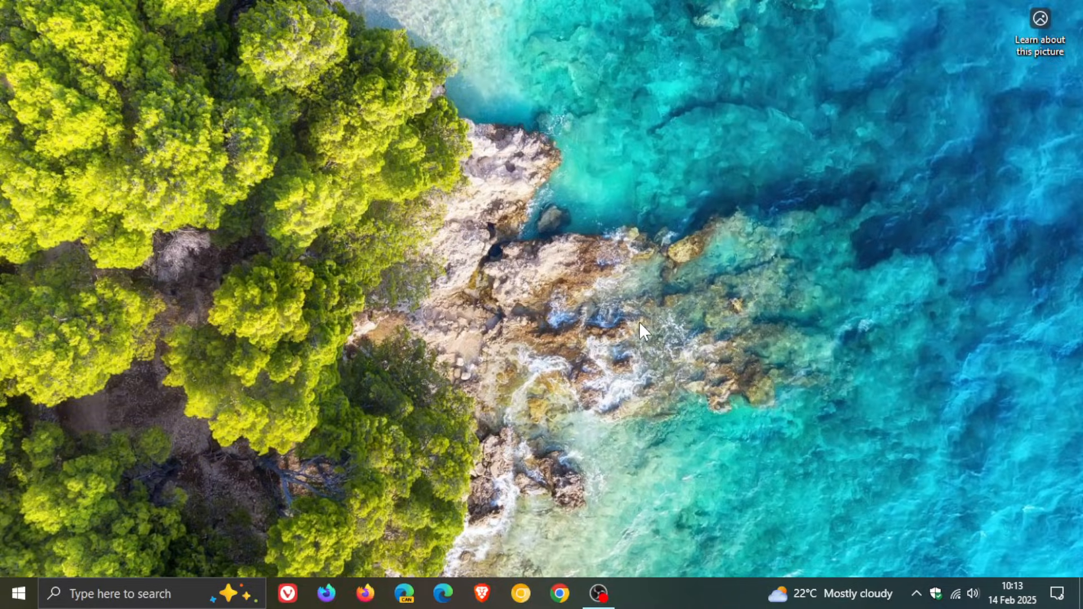